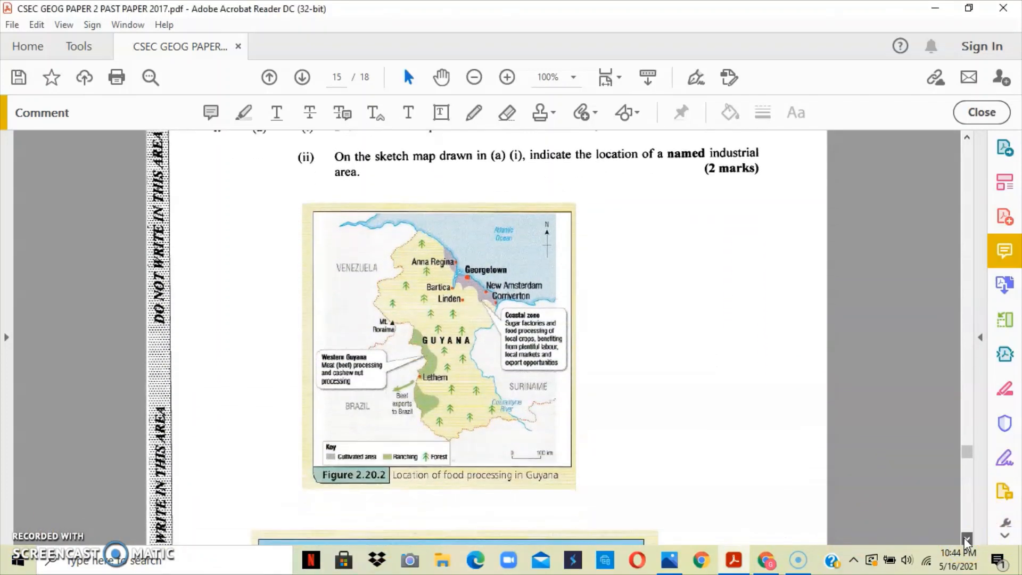
Step: Scroll down page 15 until the Jamaica industries map and its key are visible
scroll("down", 3)
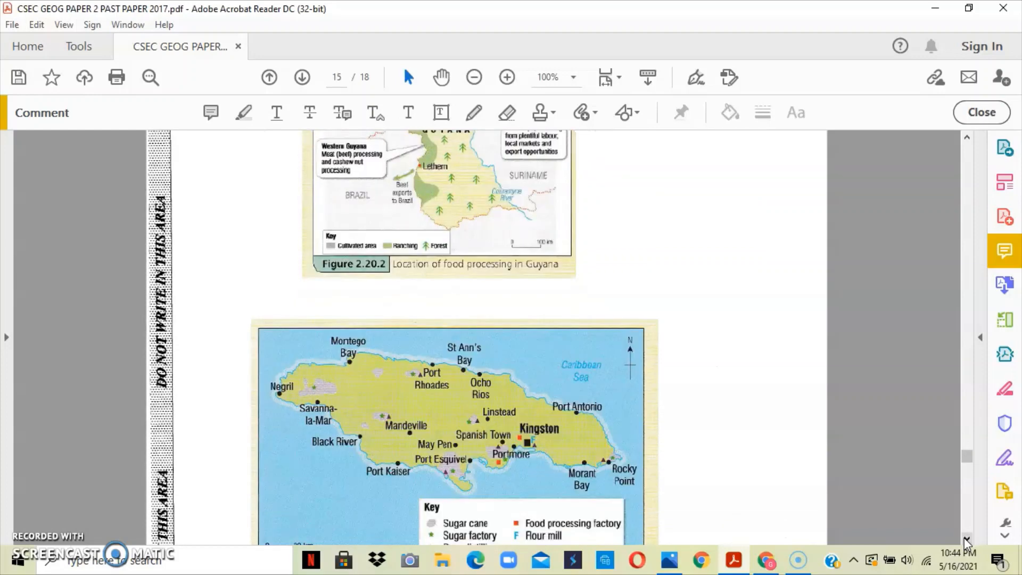
left_click(967, 538)
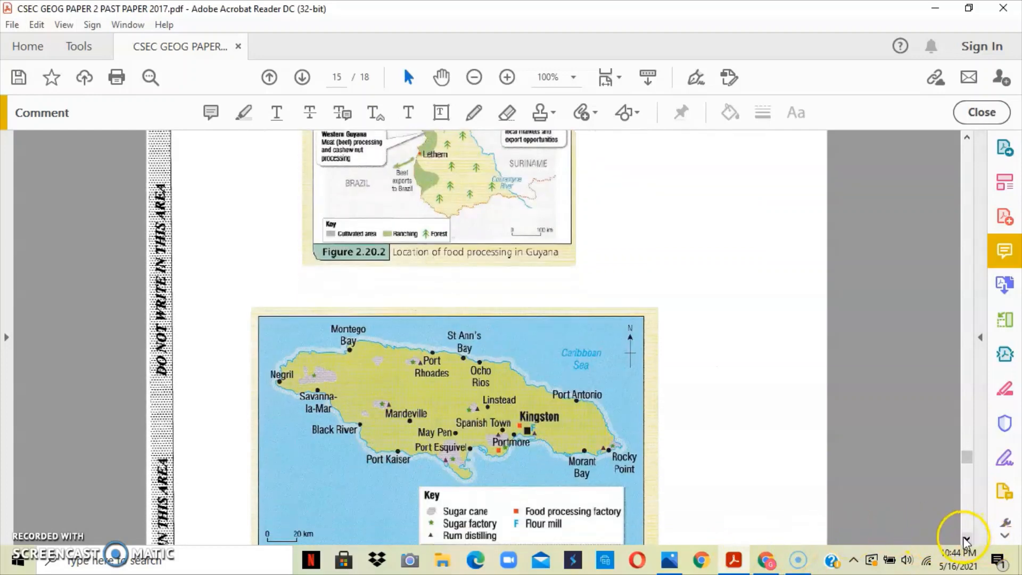
scroll("down", 3)
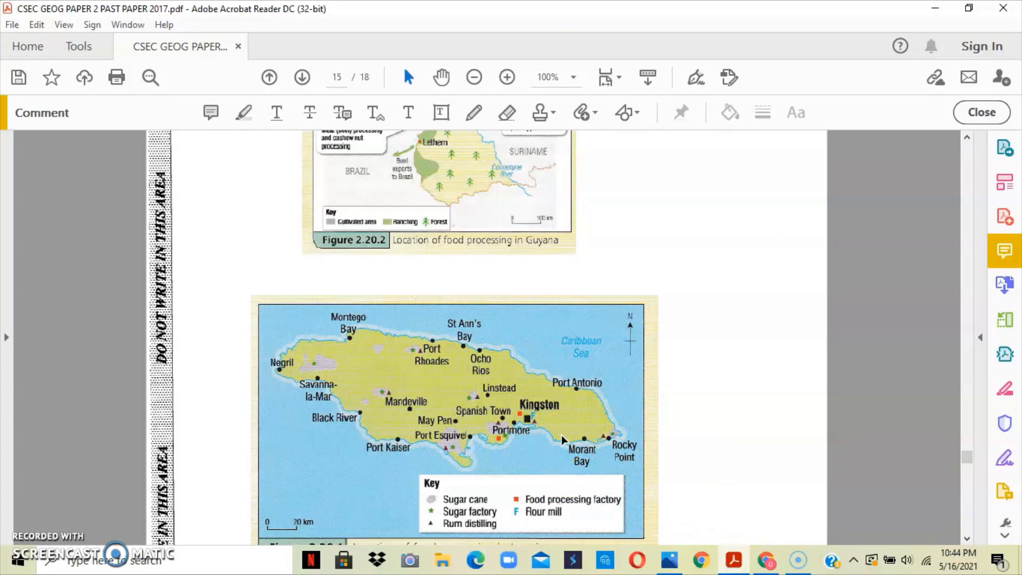
mouse_move(945, 150)
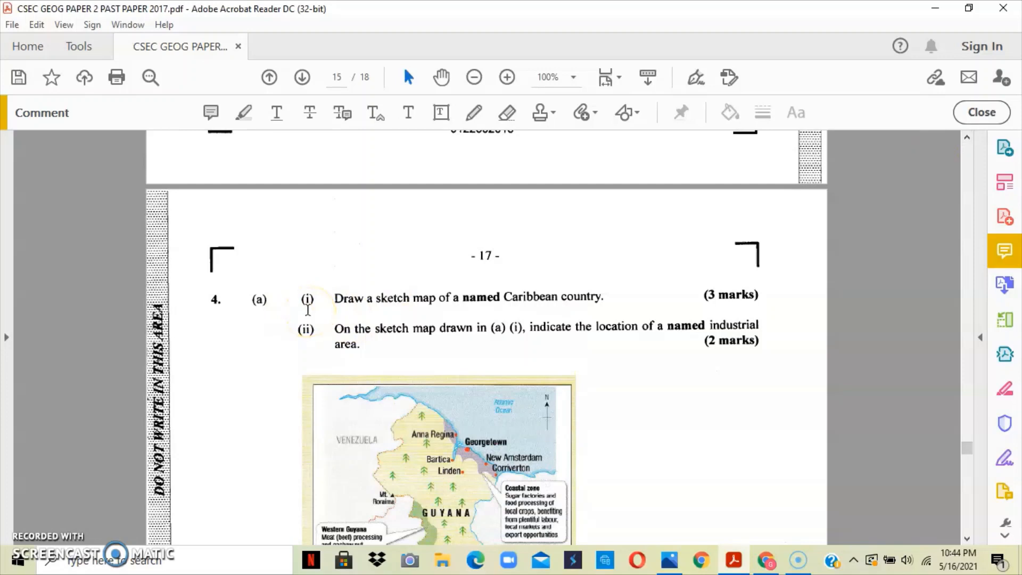
mouse_move(398, 331)
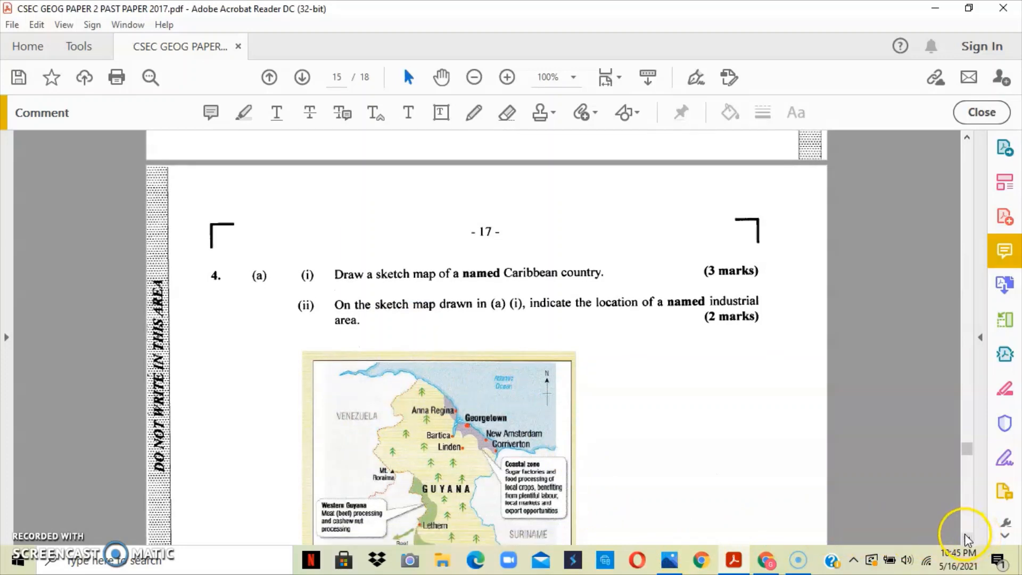
Step: Scroll past the Guyana sketch-map to the Jamaica map and on to page 16's question 4(b)(i)
scroll("down", 3)
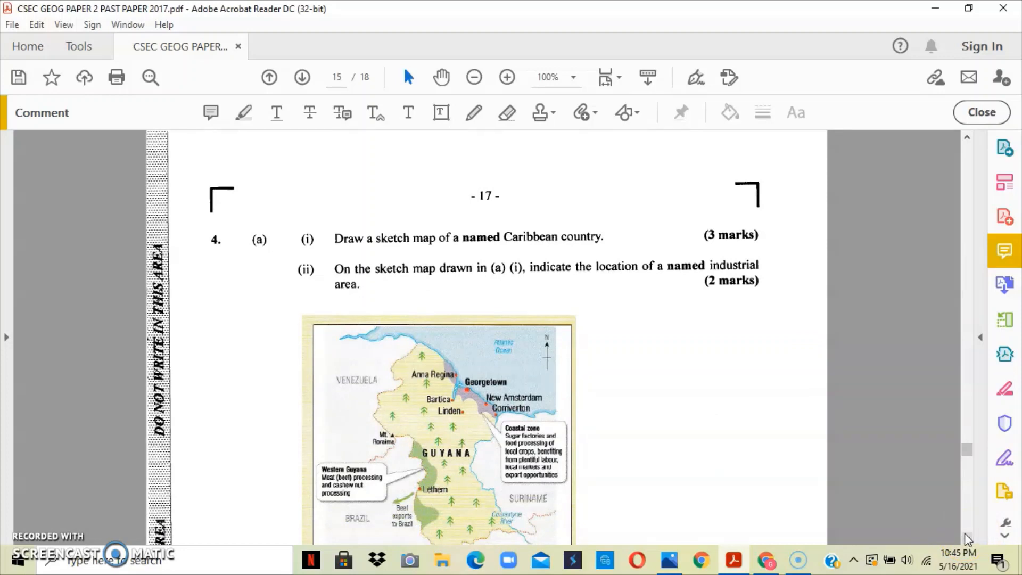
scroll("down", 3)
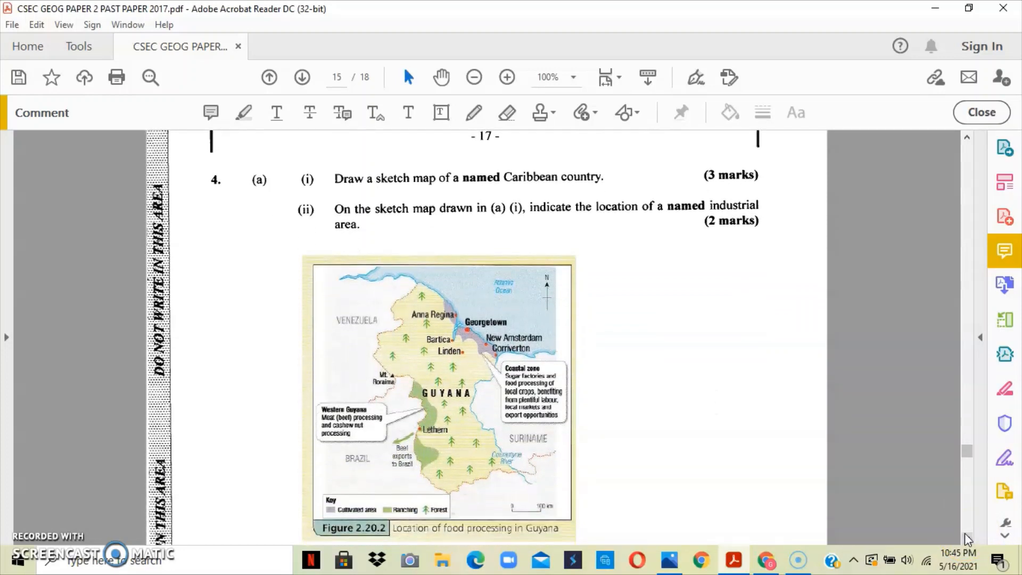
scroll("down", 3)
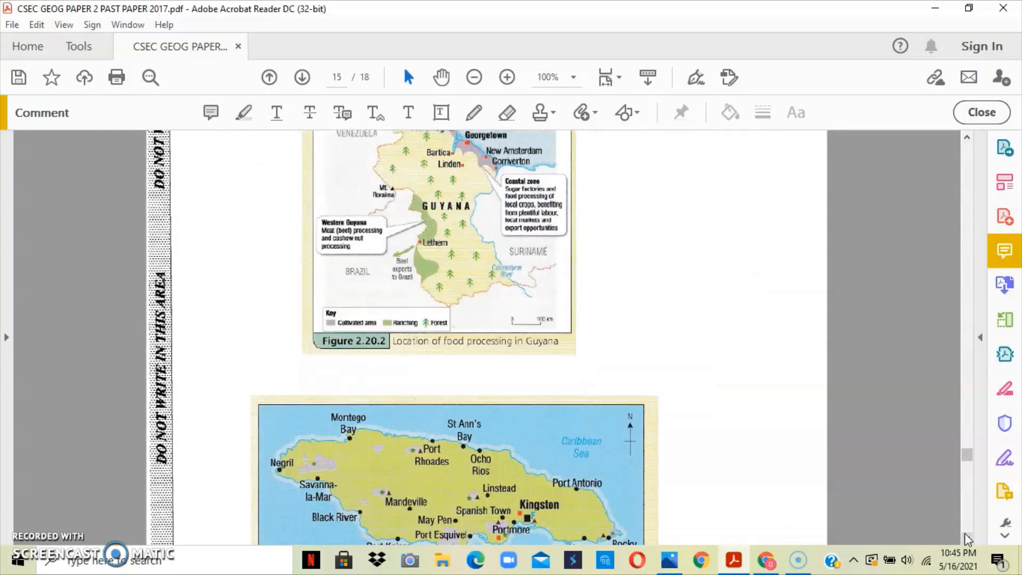
scroll("down", 3)
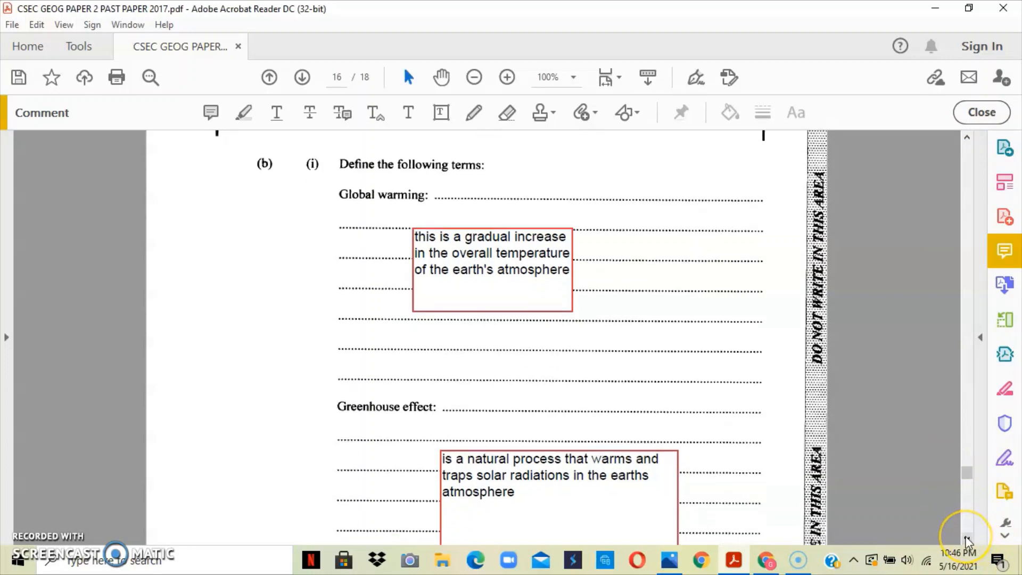
scroll("down", 3)
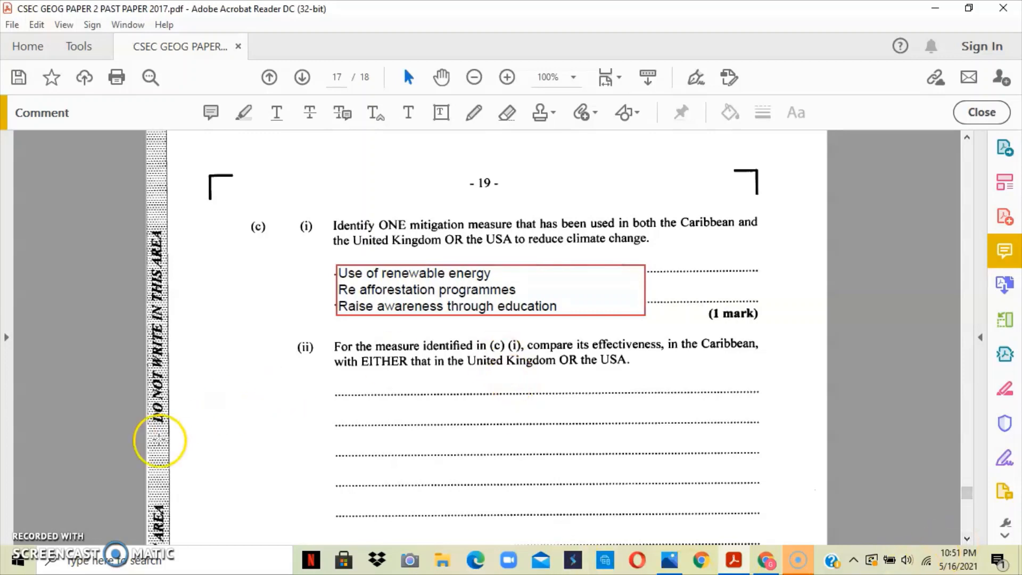
Step: Scroll page 18 to the bottom showing Total 25 marks and END OF TEST
scroll("down", 3)
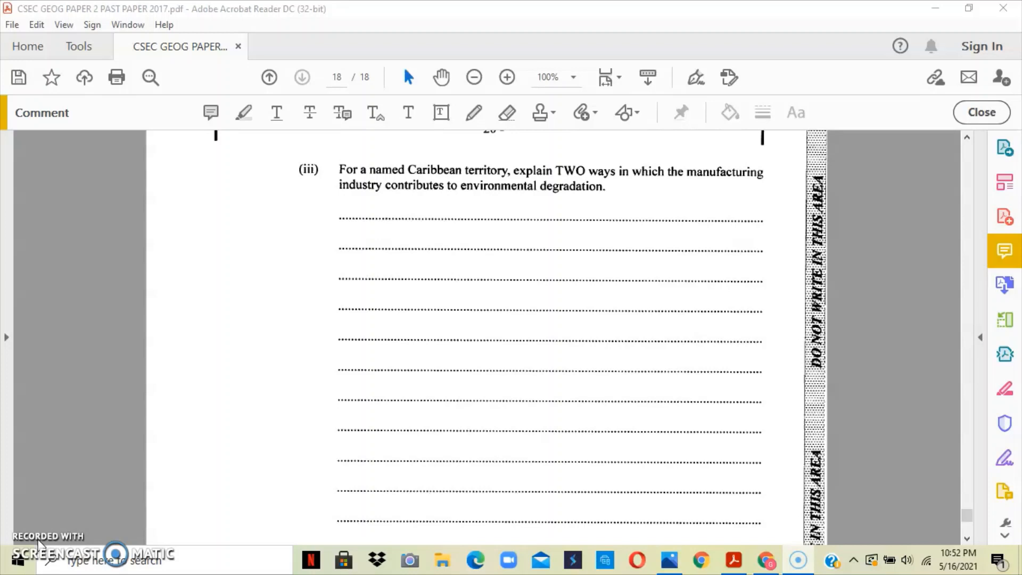
scroll("down", 3)
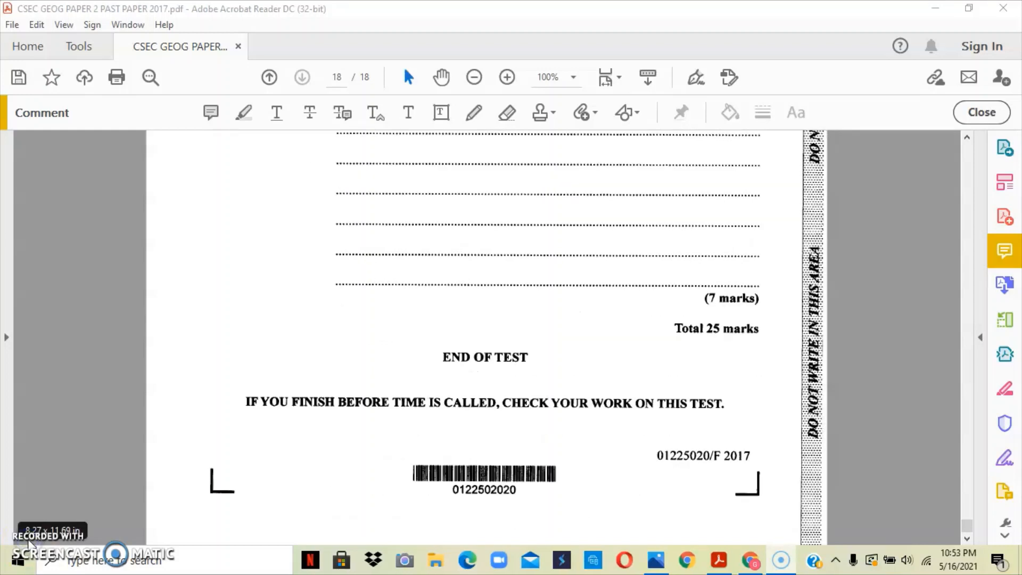